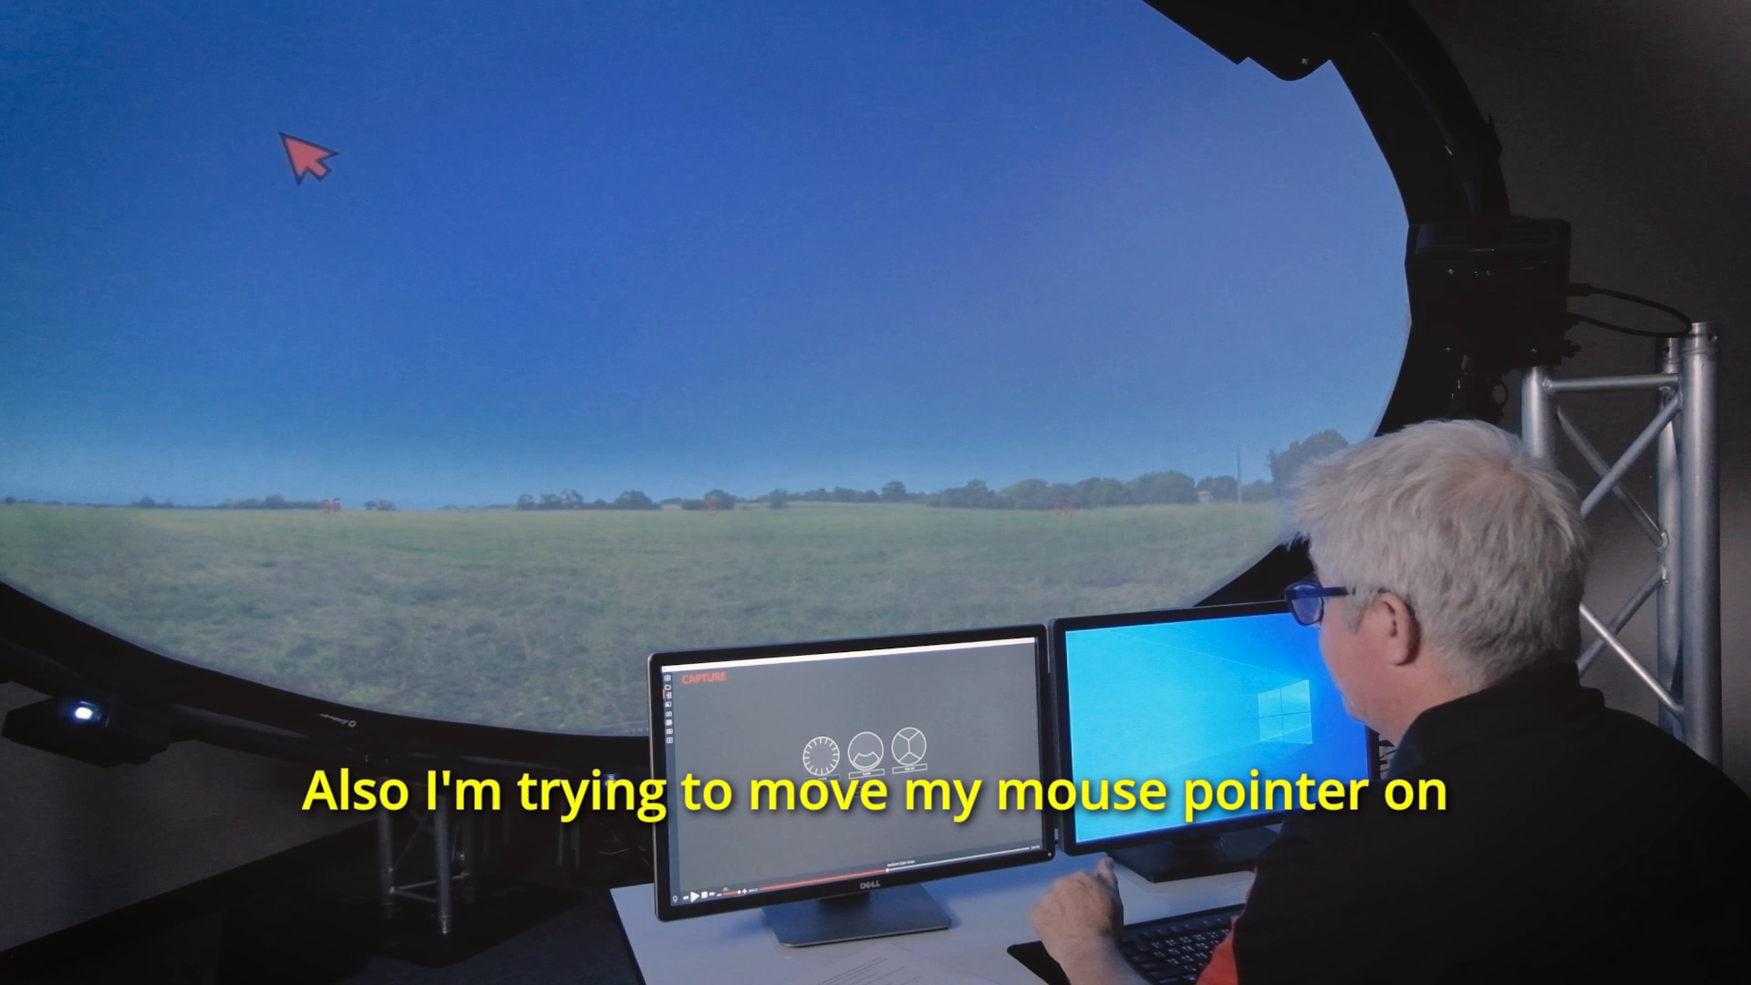
{"action": "mouse_move", "coordinate": [556, 53]}
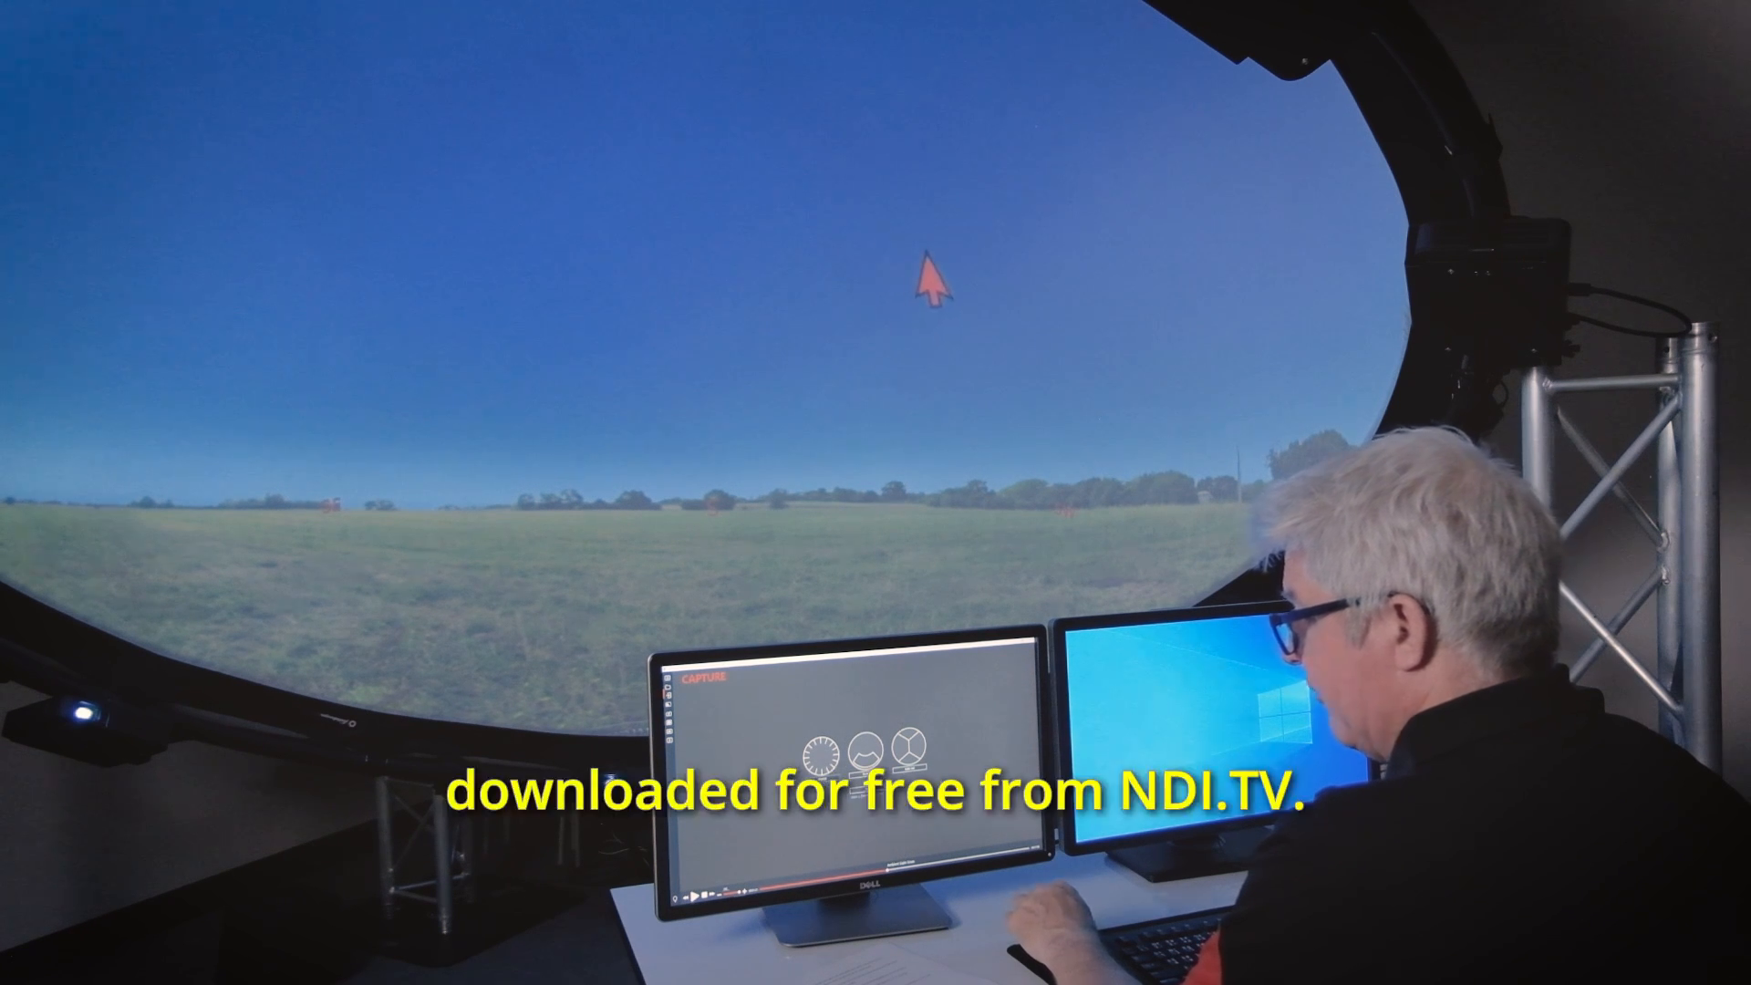
{"action": "mouse_move", "coordinate": [816, 218]}
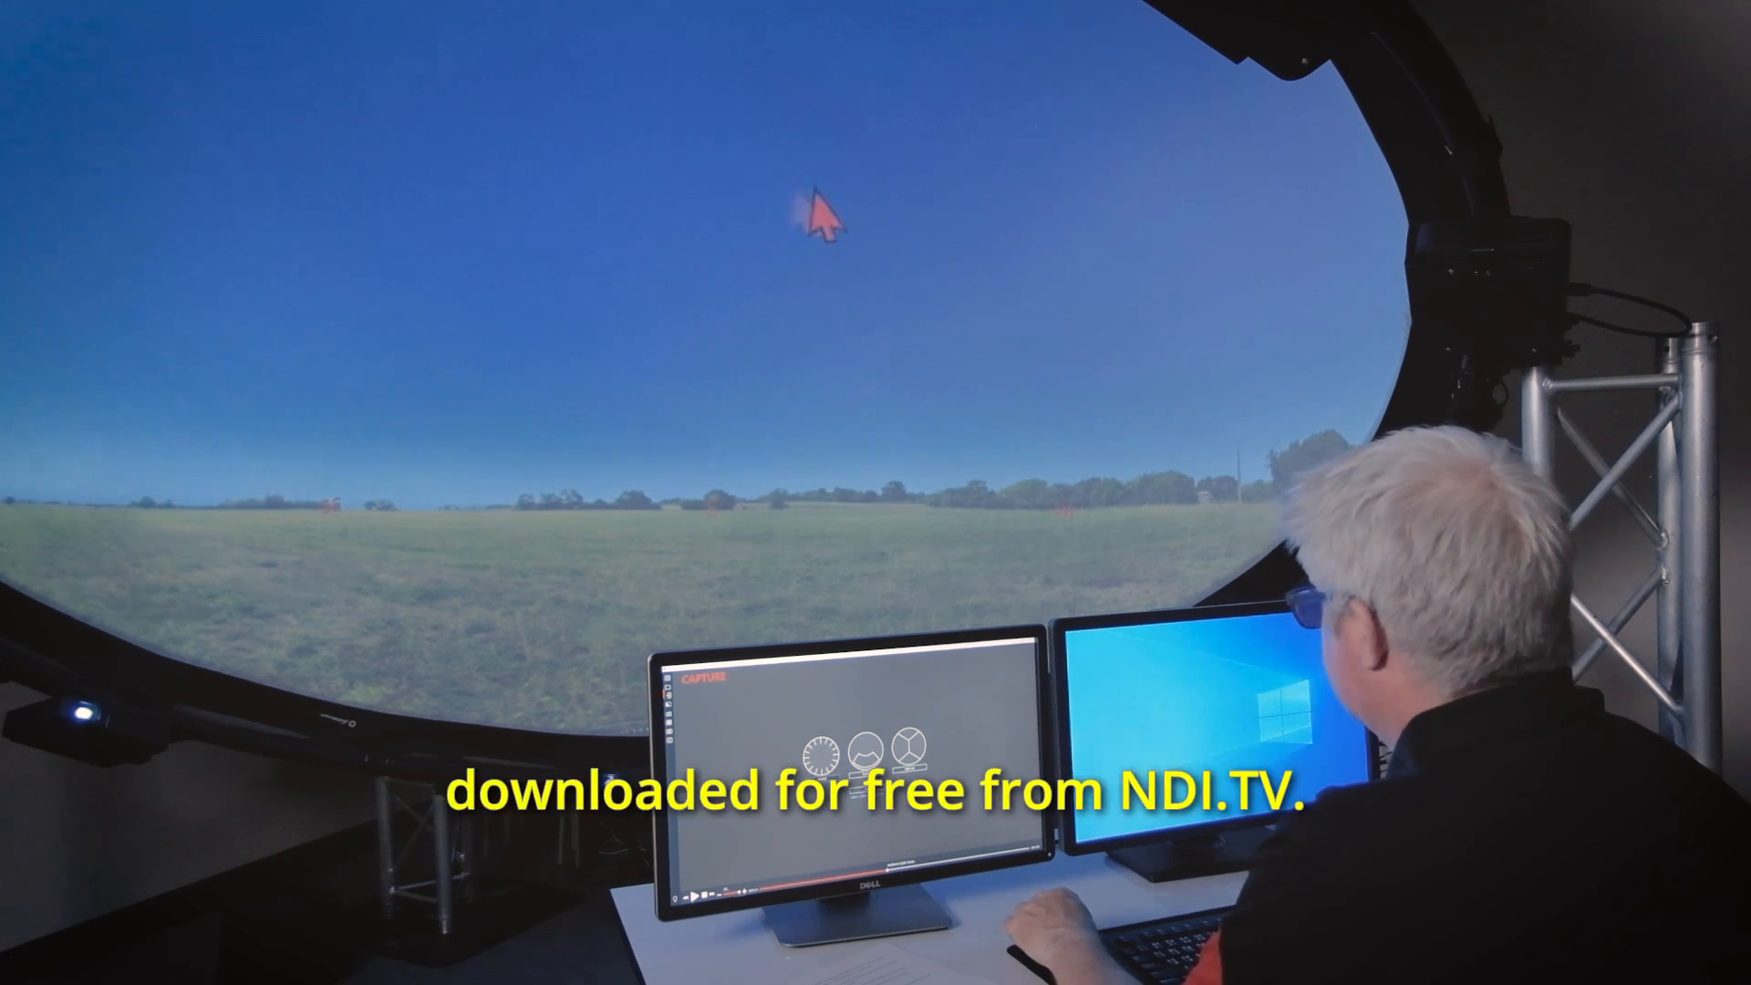